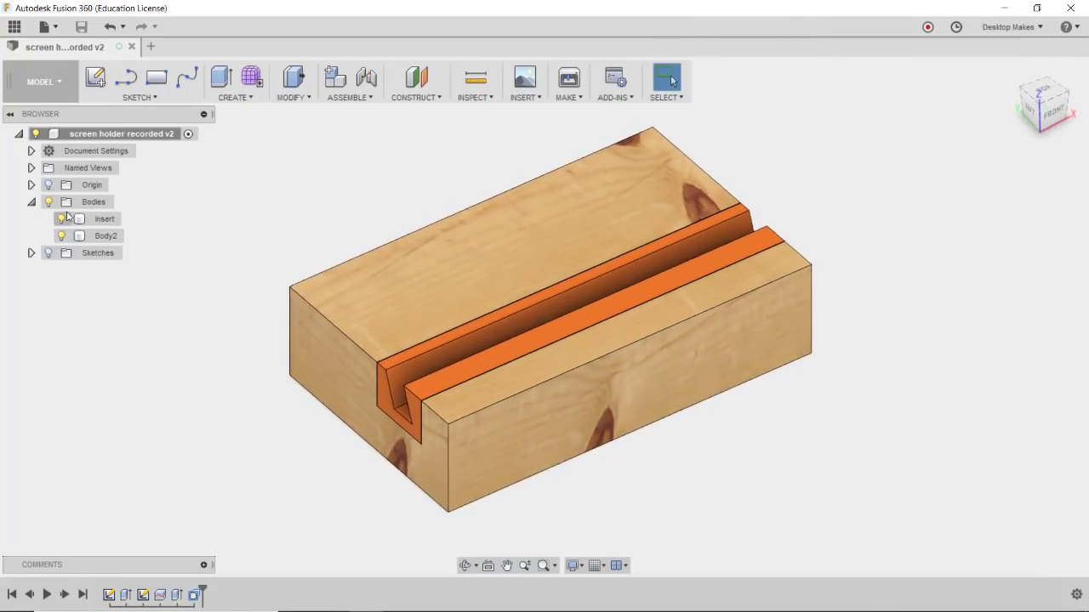
Switch the screen holder design from the MODEL workspace to CAM
click(61, 218)
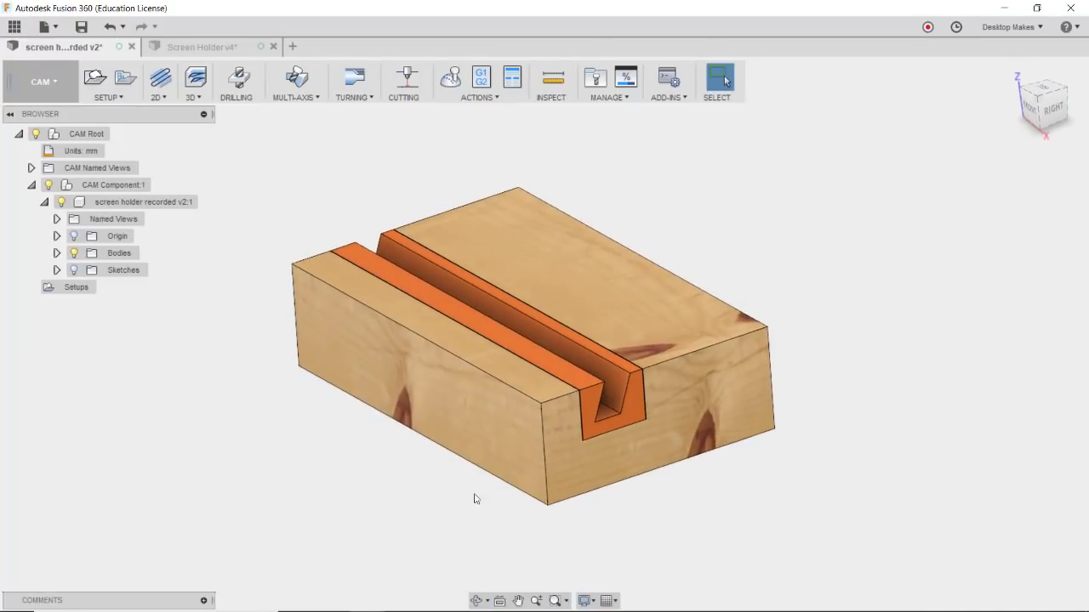
Expand Bodies in the CAM browser and select the Insert body
click(57, 253)
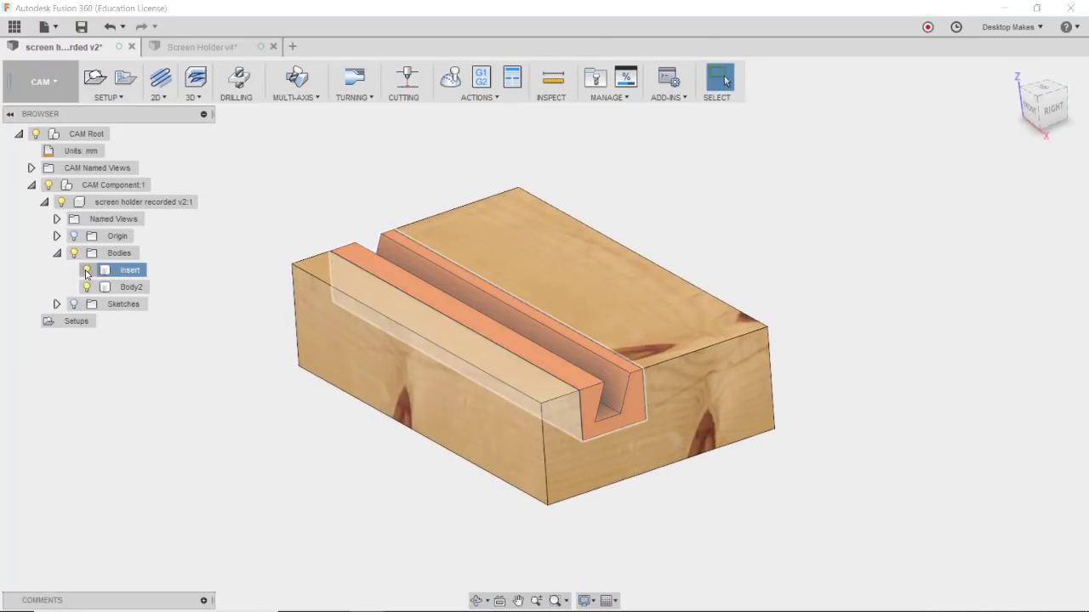
click(87, 270)
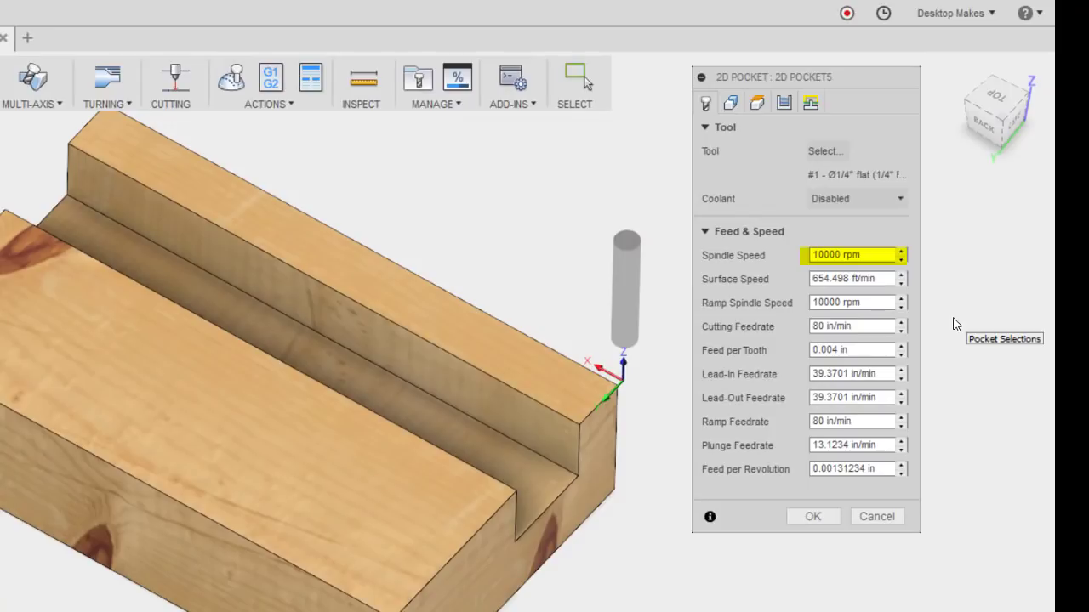
Check the pocket's 10000 rpm spindle speed and 0.004 in feed per tooth
click(851, 327)
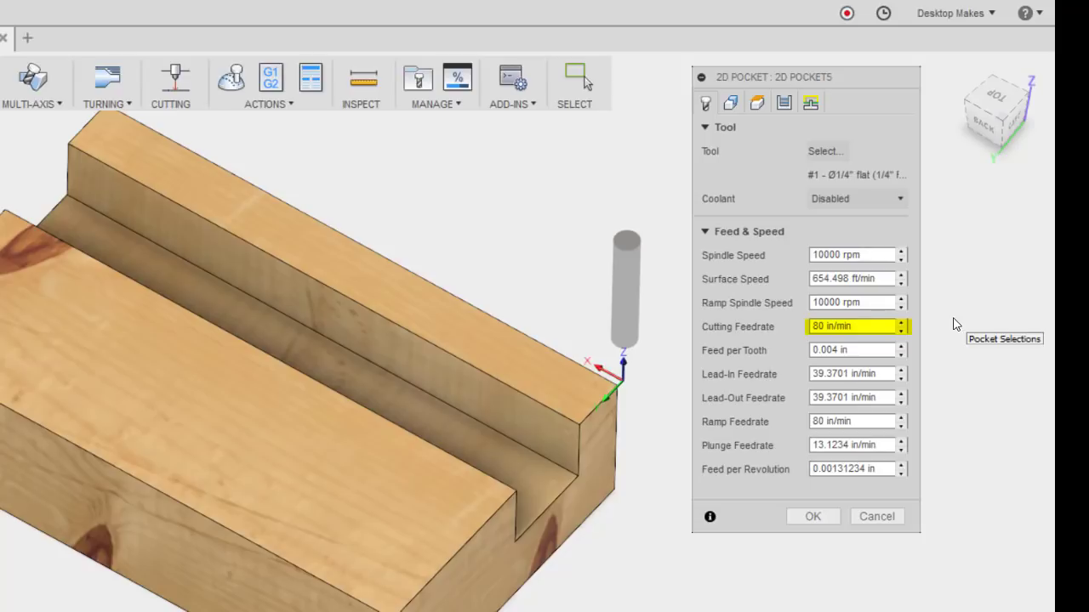
click(851, 349)
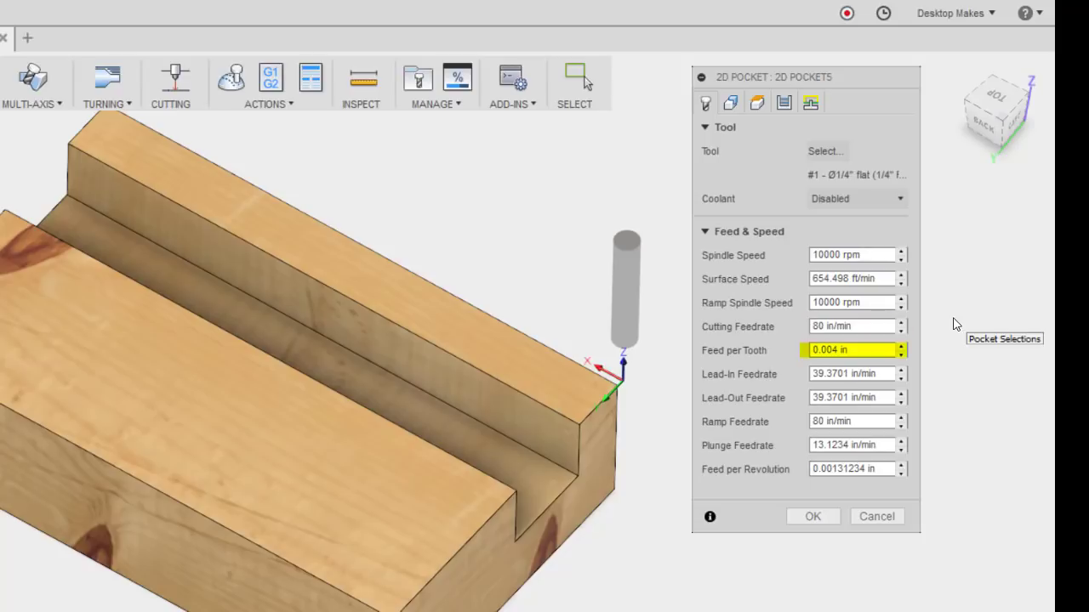